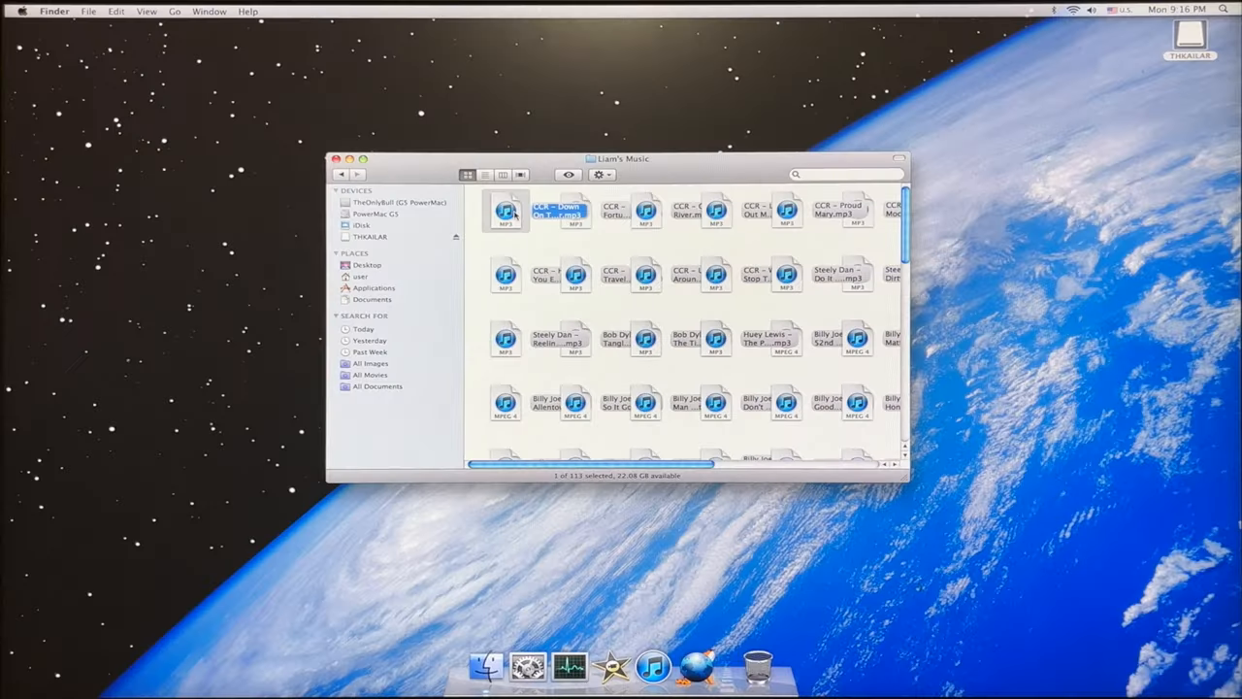
Step: Open 'CCR - Down On The Corner.mp3' in iTunes via Open With from the music folder
right_click(507, 210)
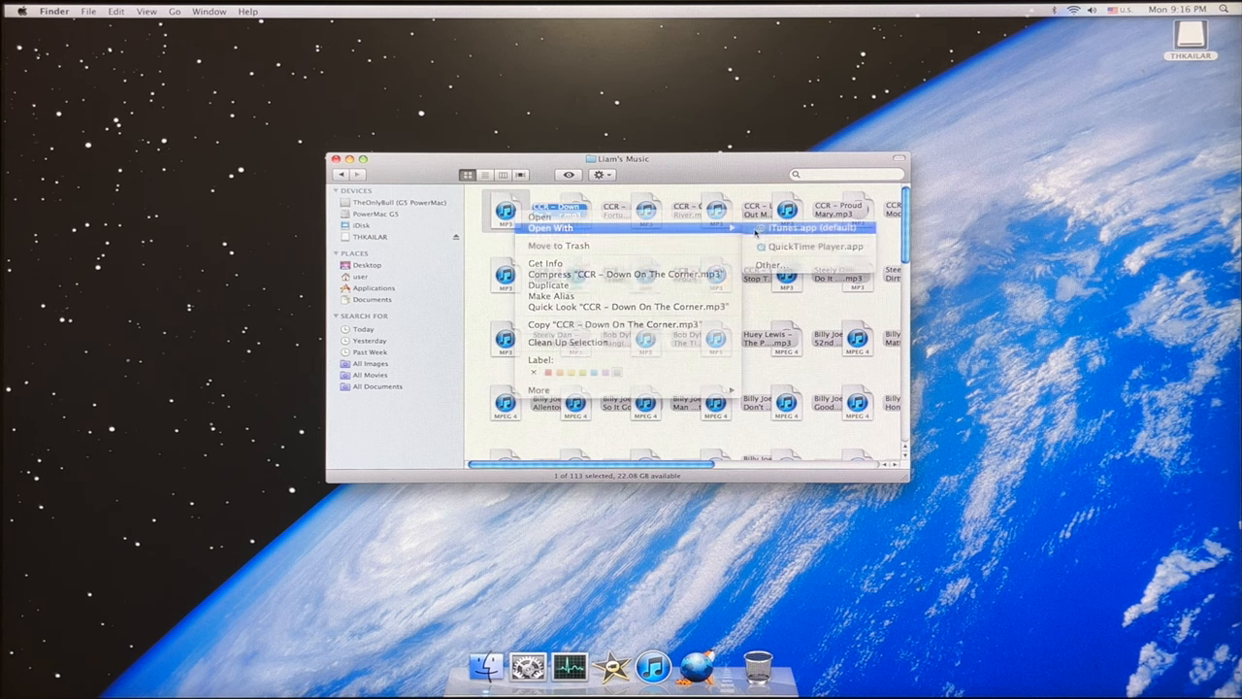
left_click(815, 227)
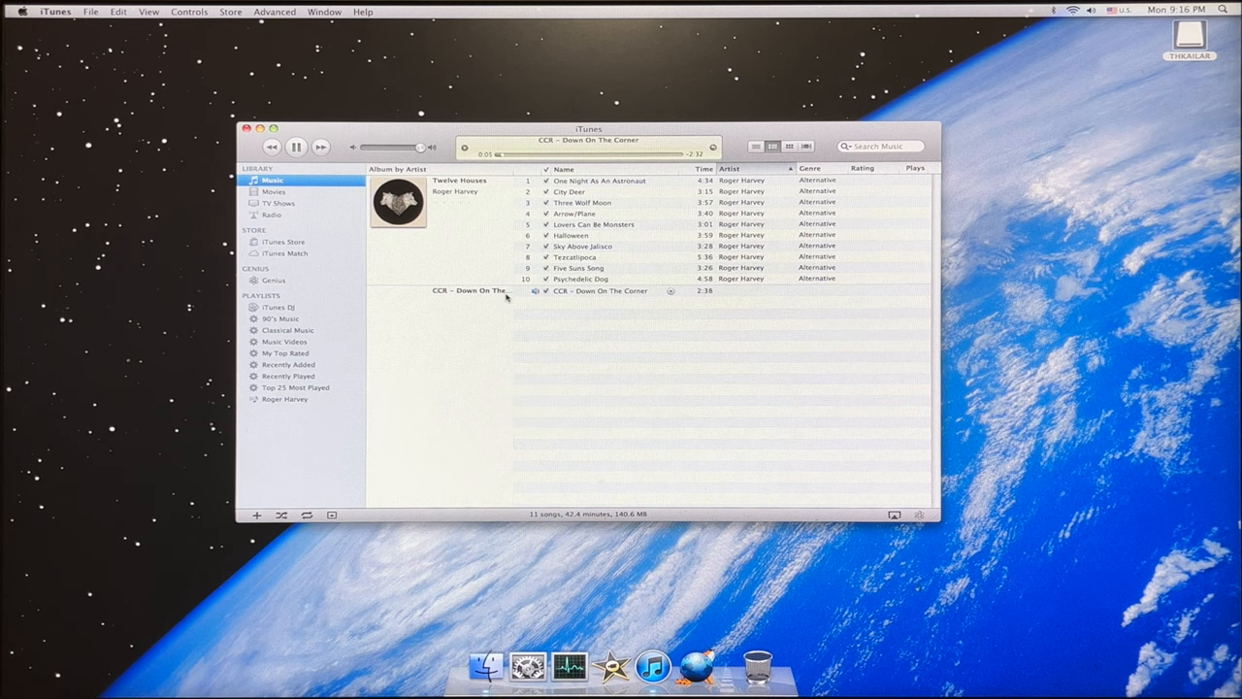
Step: Play 'Down On The Corner' in iTunes, then quit iTunes back to the desktop
left_click(600, 292)
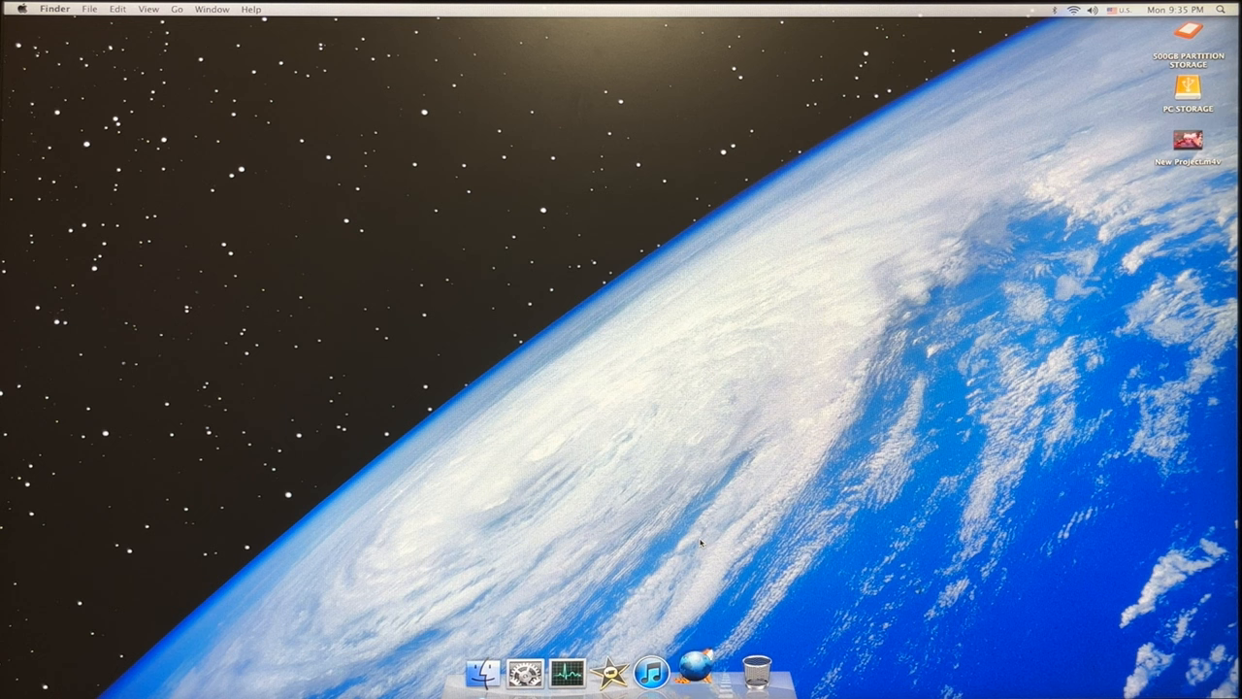
Step: Launch TenFourFox from the Dock and view its About TenFourFox version info
left_click(691, 671)
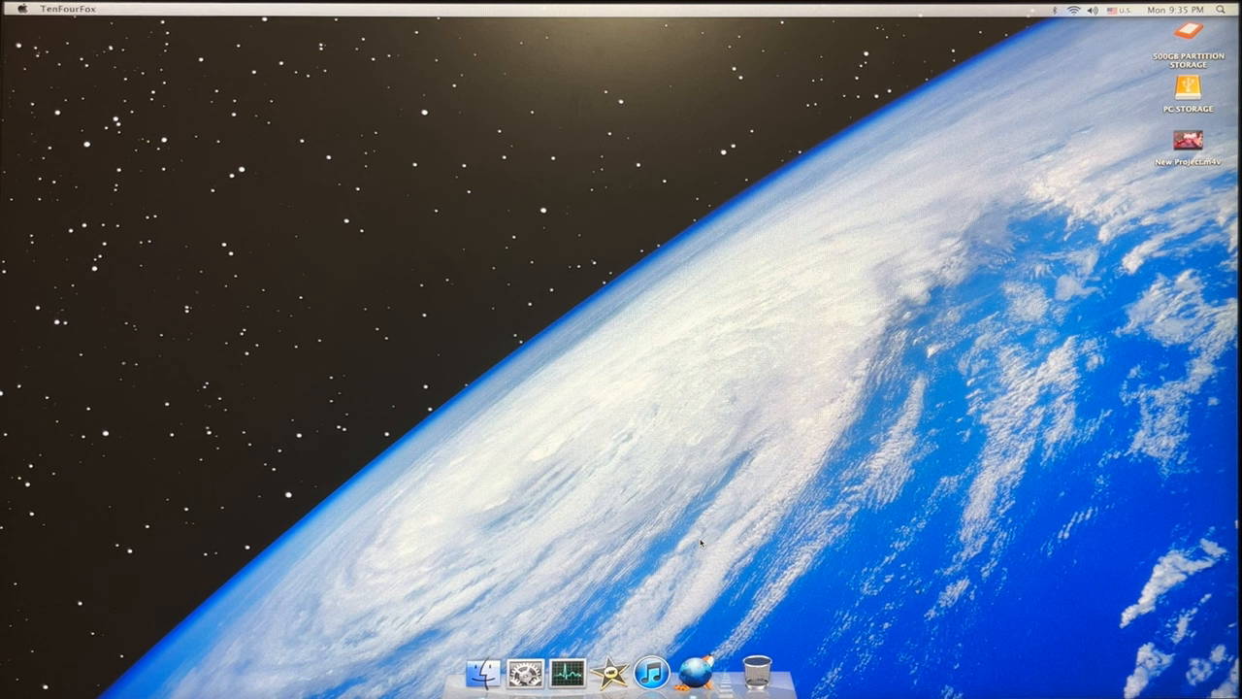
left_click(691, 672)
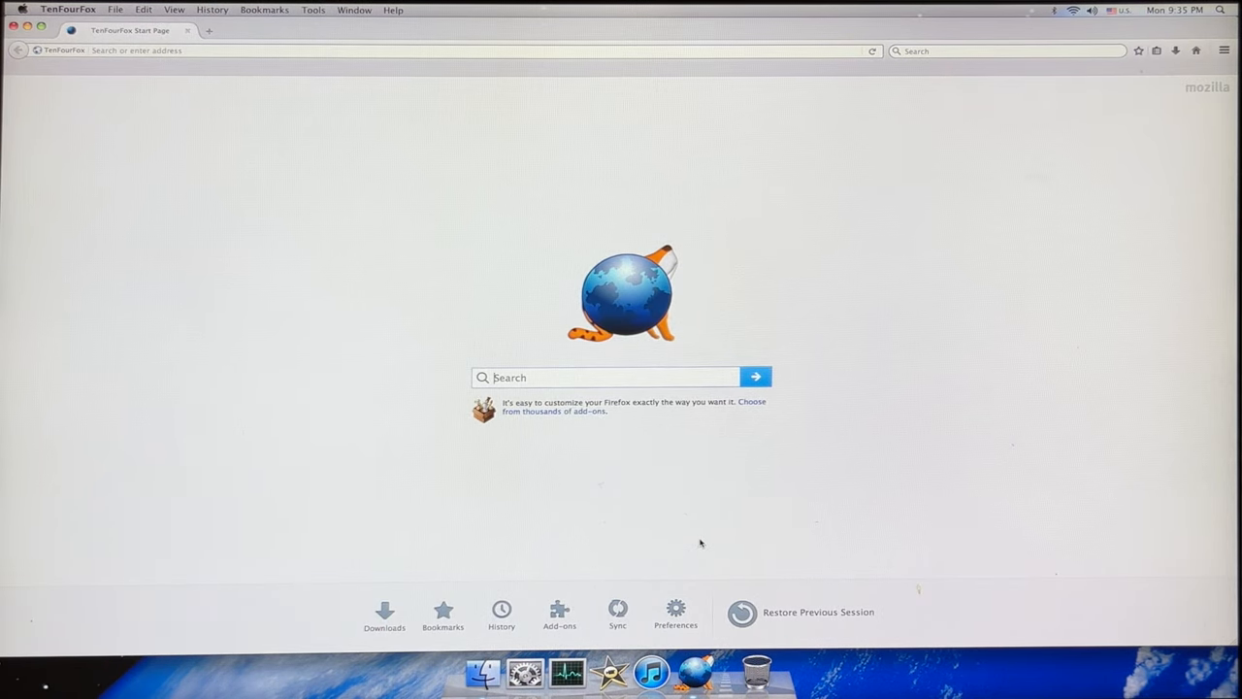
left_click(68, 9)
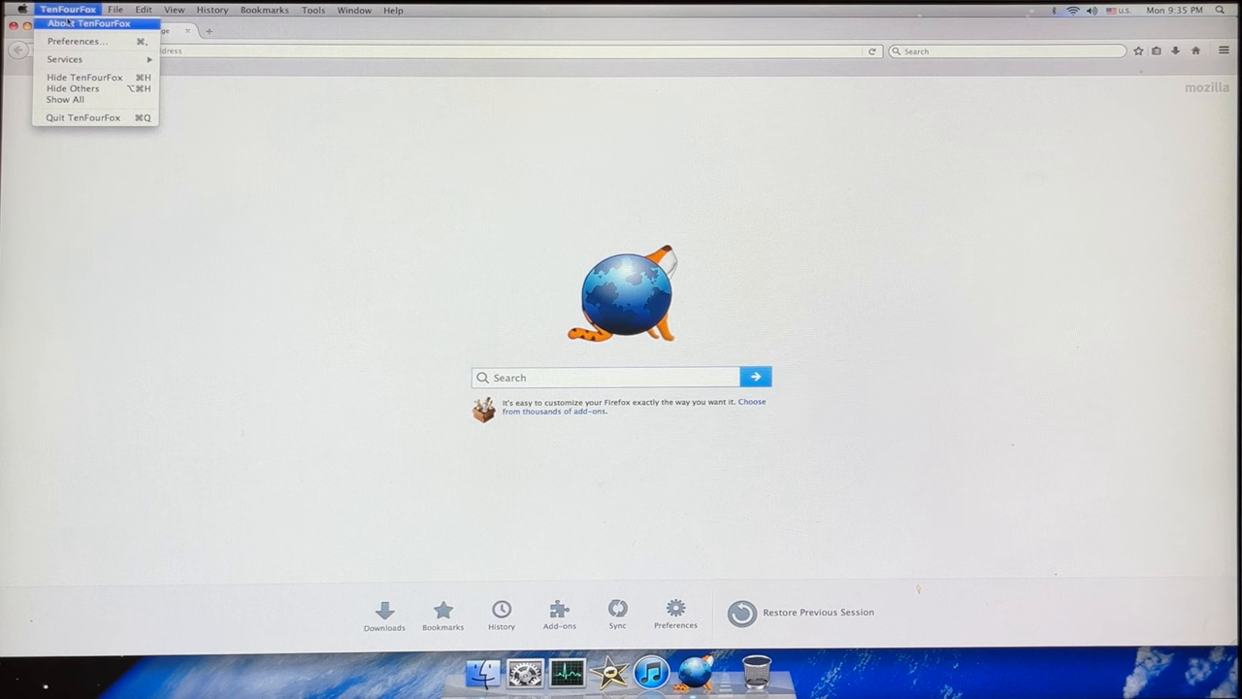
left_click(87, 23)
type("powermac g5")
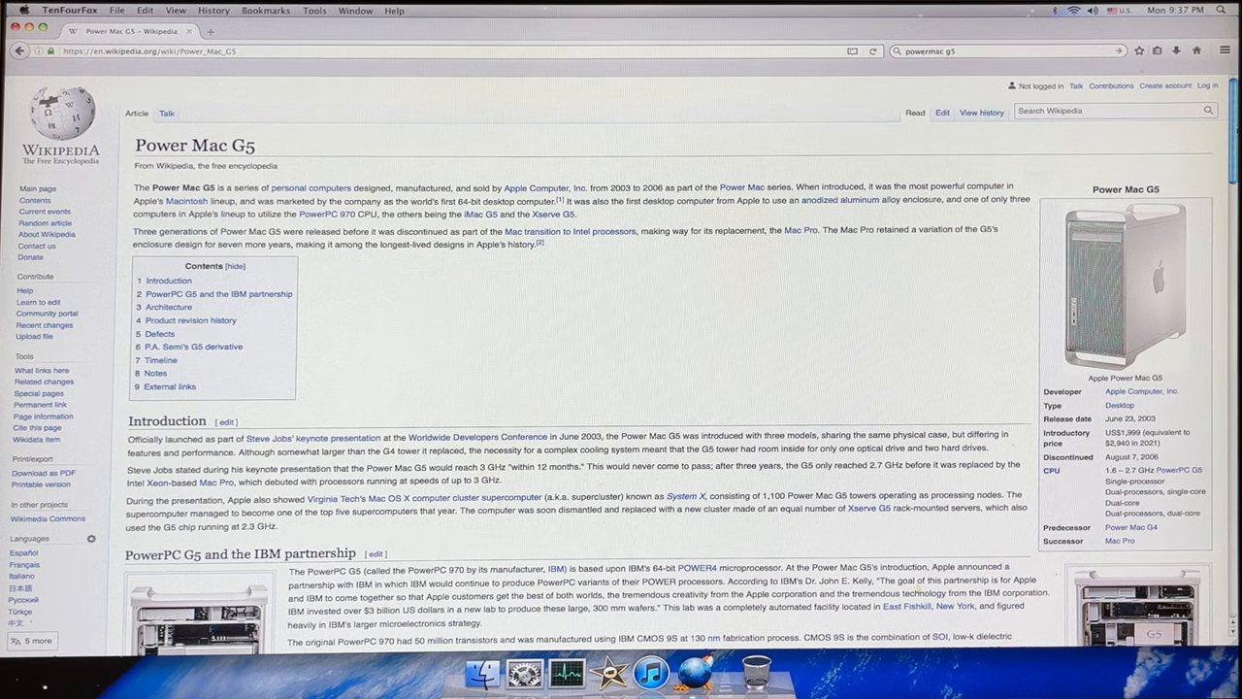
Step: Read down through the Wikipedia 'Power Mac G5' article before trying twitter.com
scroll("down", 3)
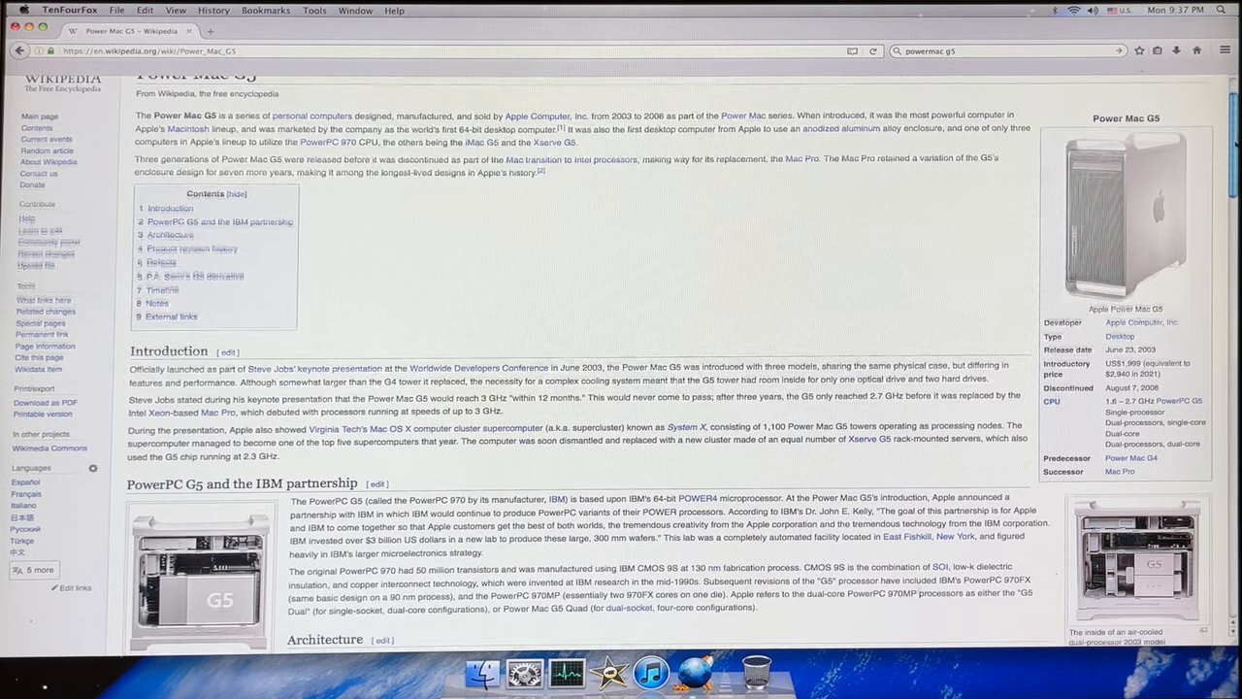
scroll("down", 3)
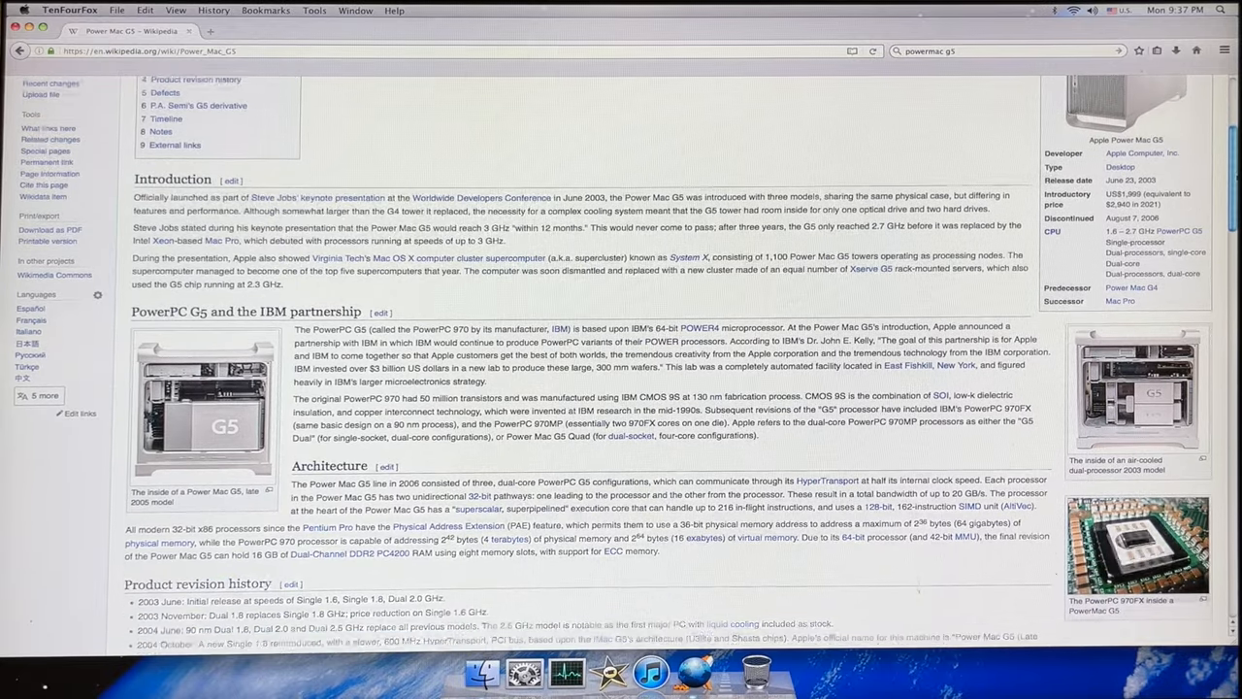
scroll("down", 3)
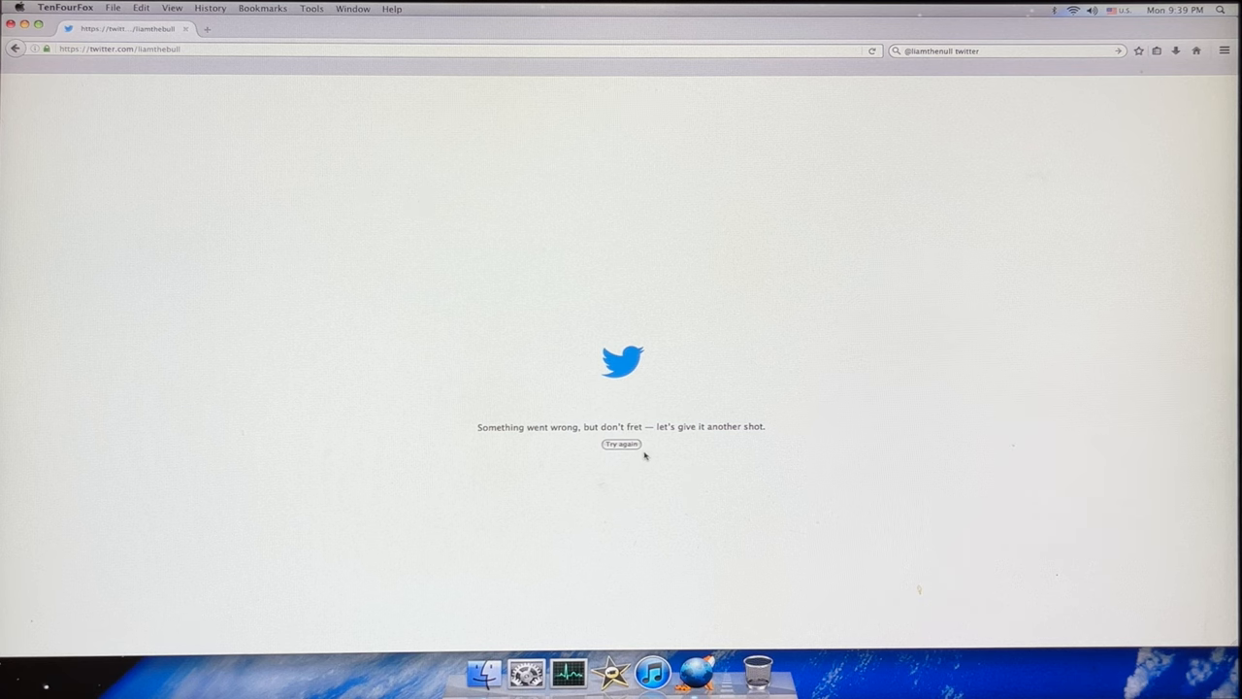
Step: Retry the failed Twitter page with Try again, then head to youtube.com
left_click(621, 442)
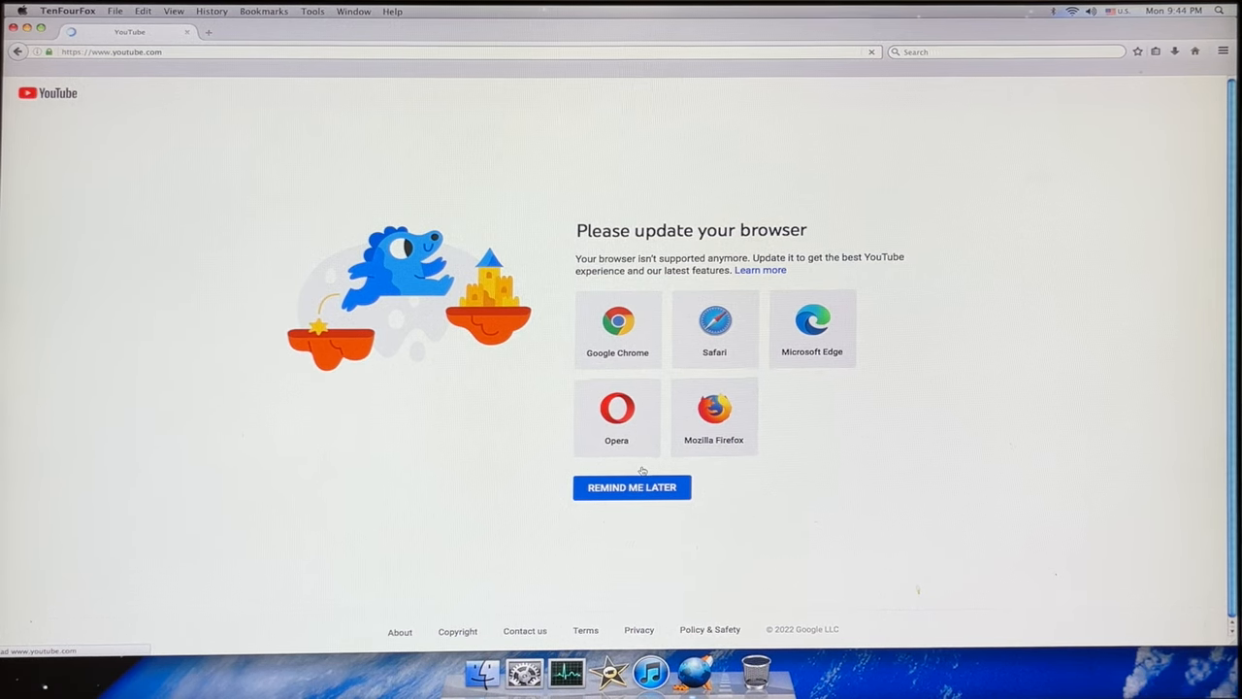
Step: Dismiss YouTube's unsupported-browser warning with REMIND ME LATER
left_click(632, 487)
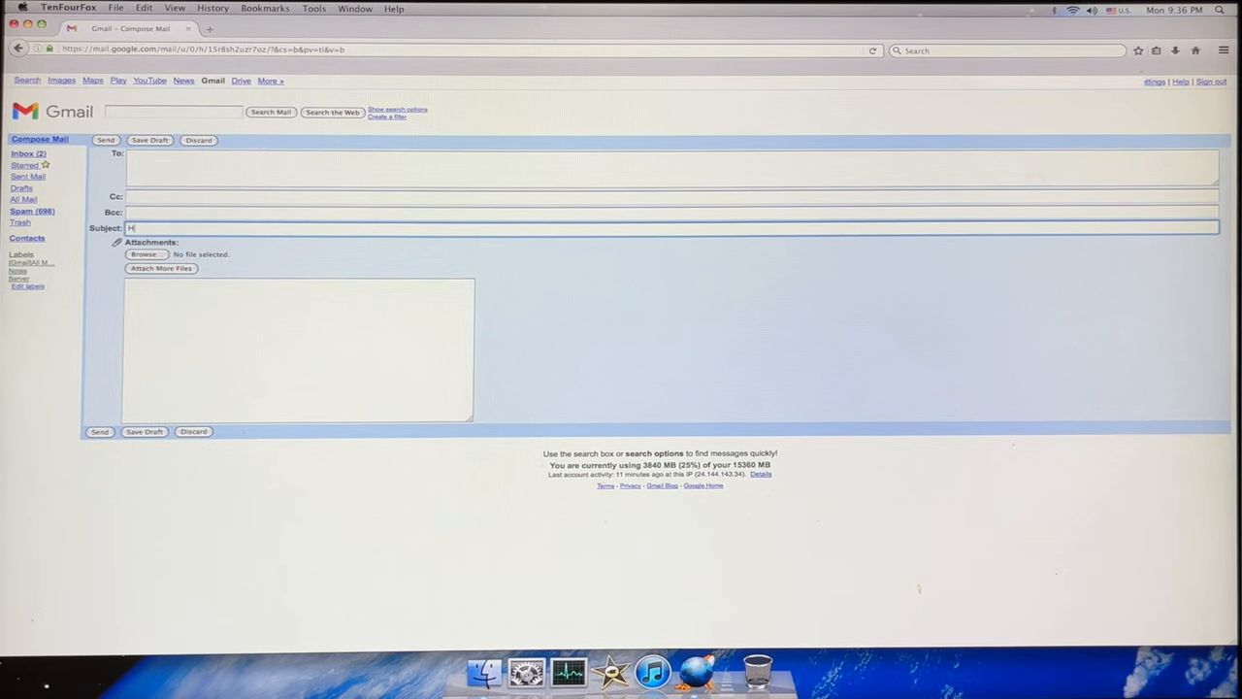
Step: Write subject 'Hello World!' and body 'Sending this form' in the Gmail compose form
type("ello World!")
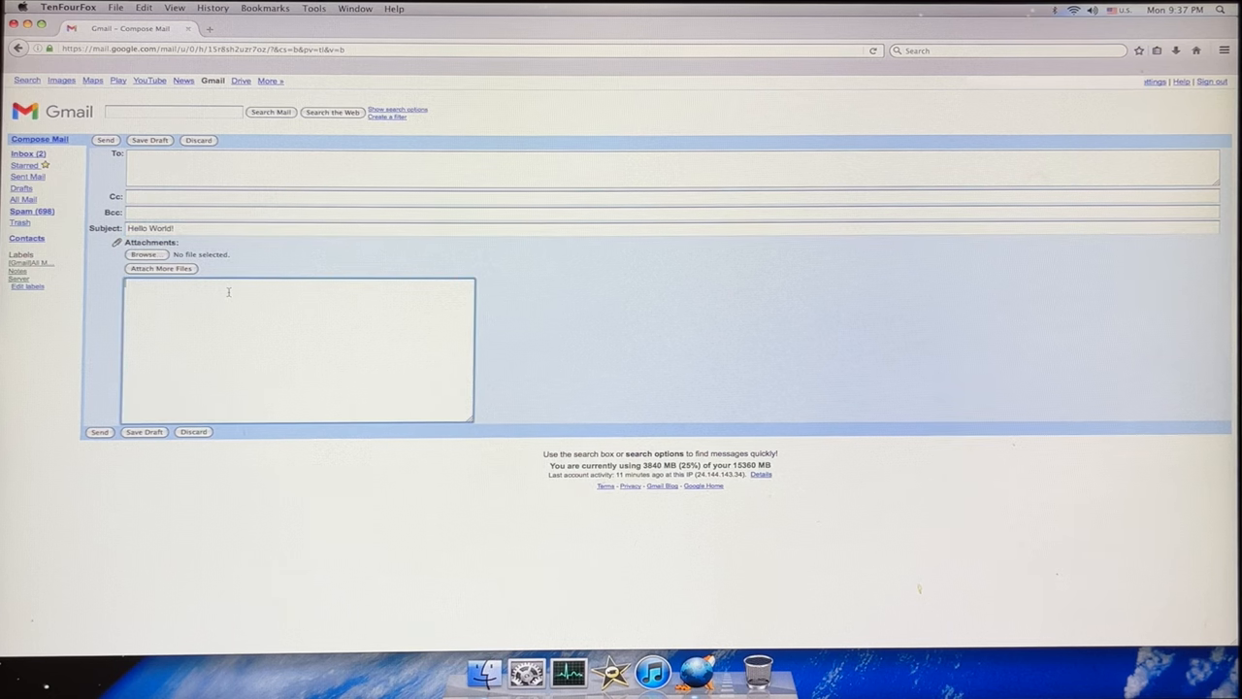
type("Sending")
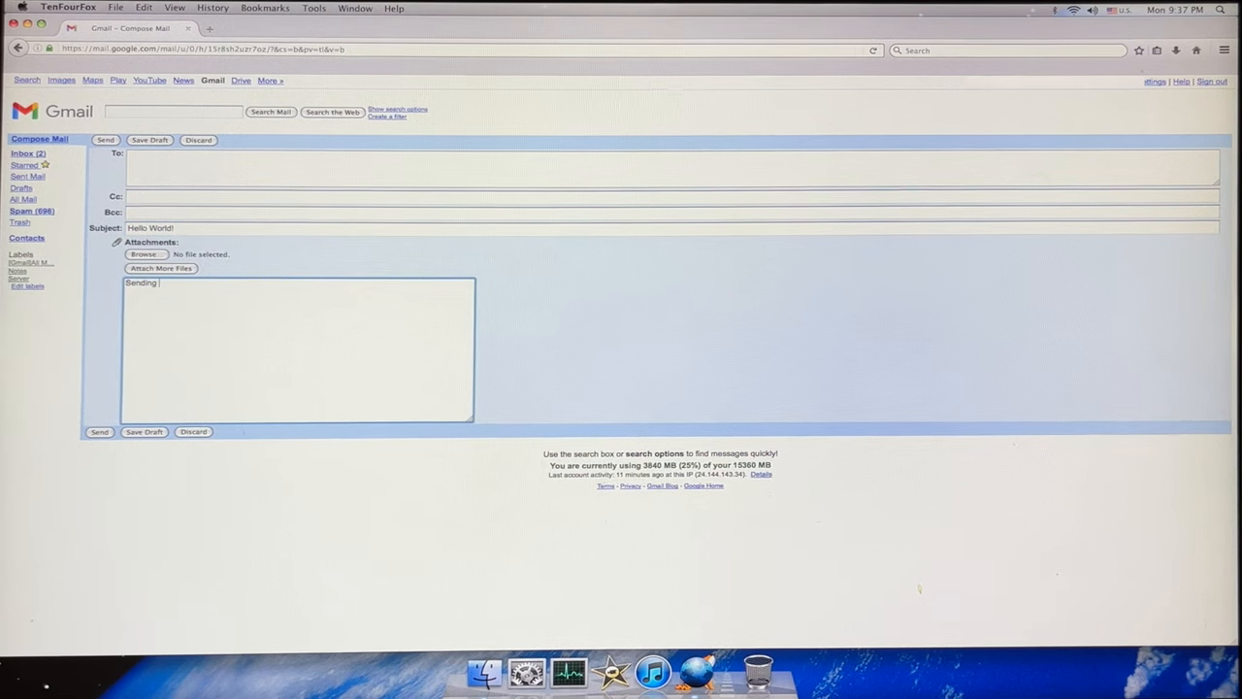
type("this form")
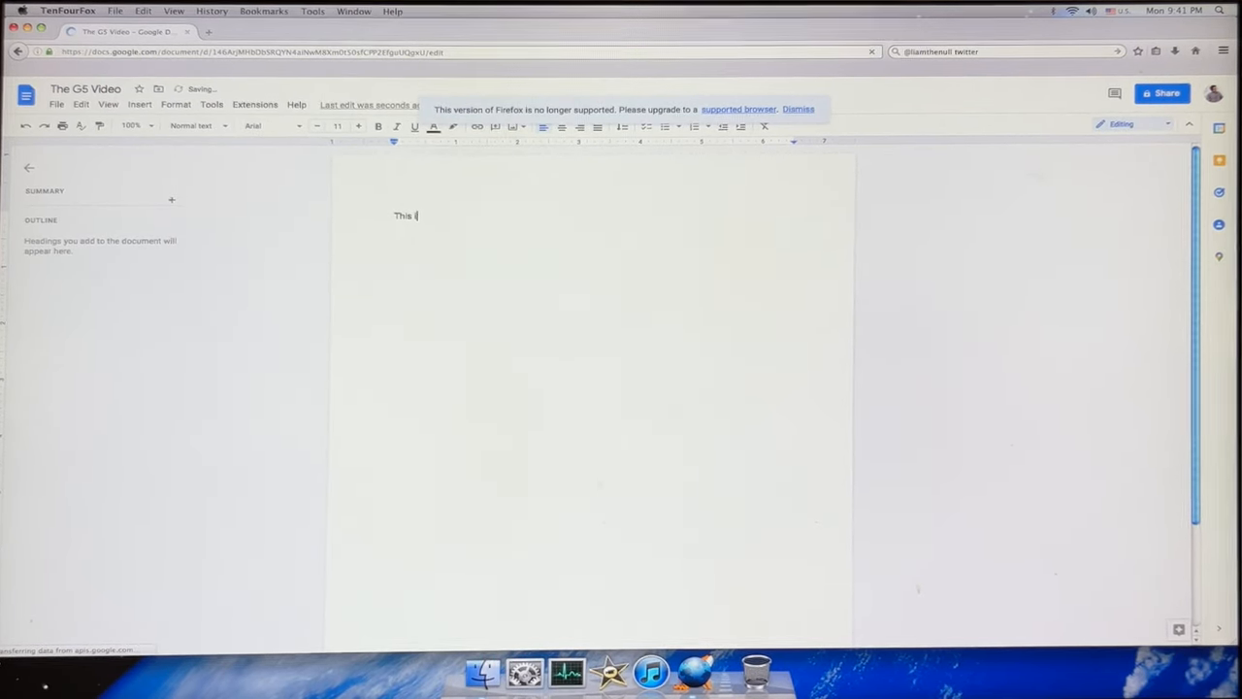
Step: Type 'This is a test on the powermac' into 'The G5 Video' document
type("s a test")
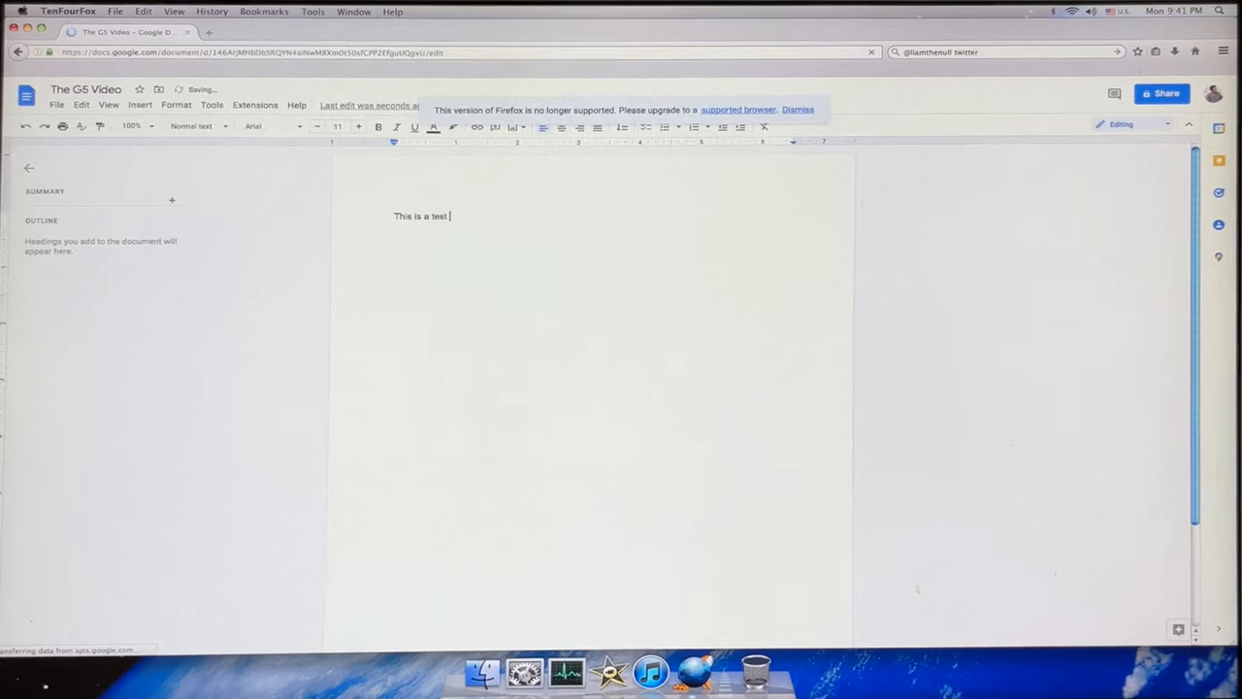
type("on the")
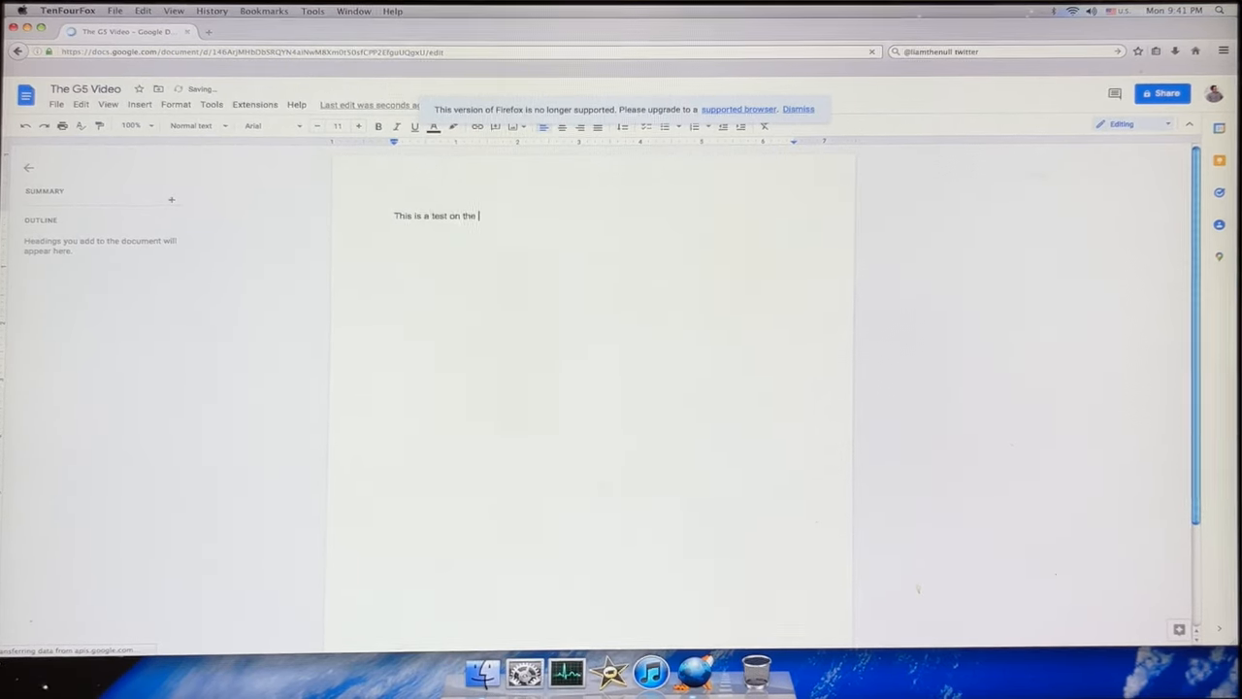
type("powermac")
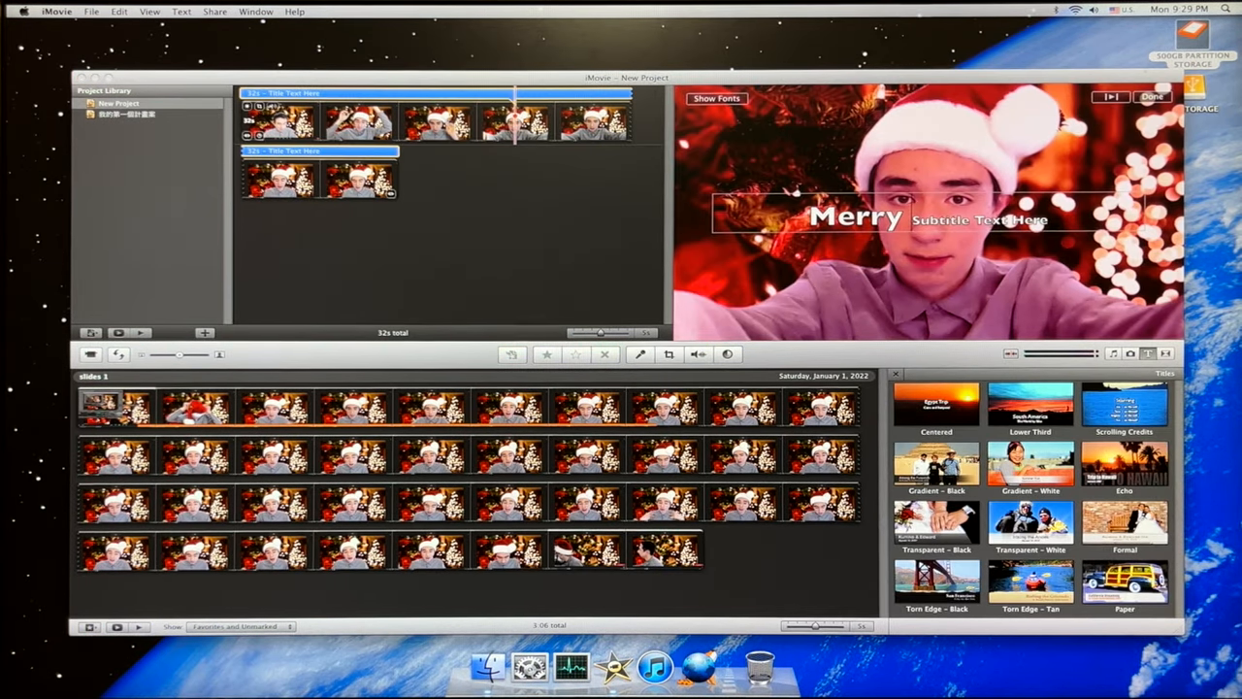
Step: Complete the iMovie title as 'Merry Christmas!', then play White's opening move in Chess
type("Christmaas!")
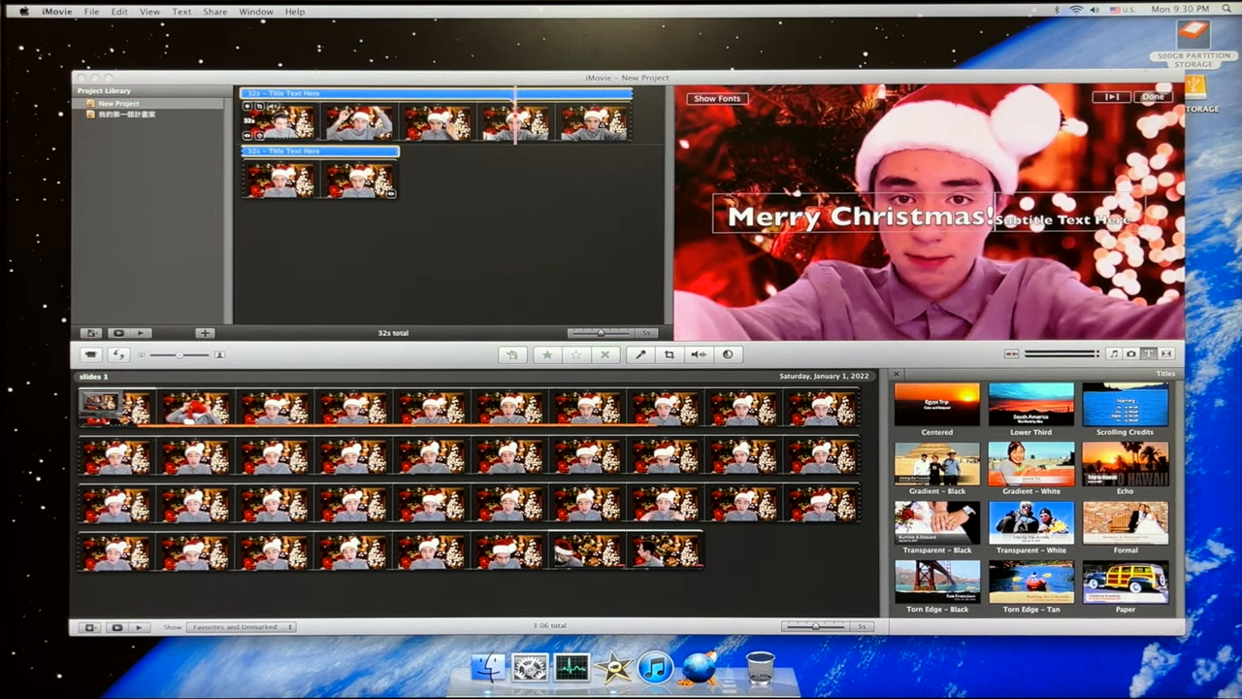
left_click(1153, 97)
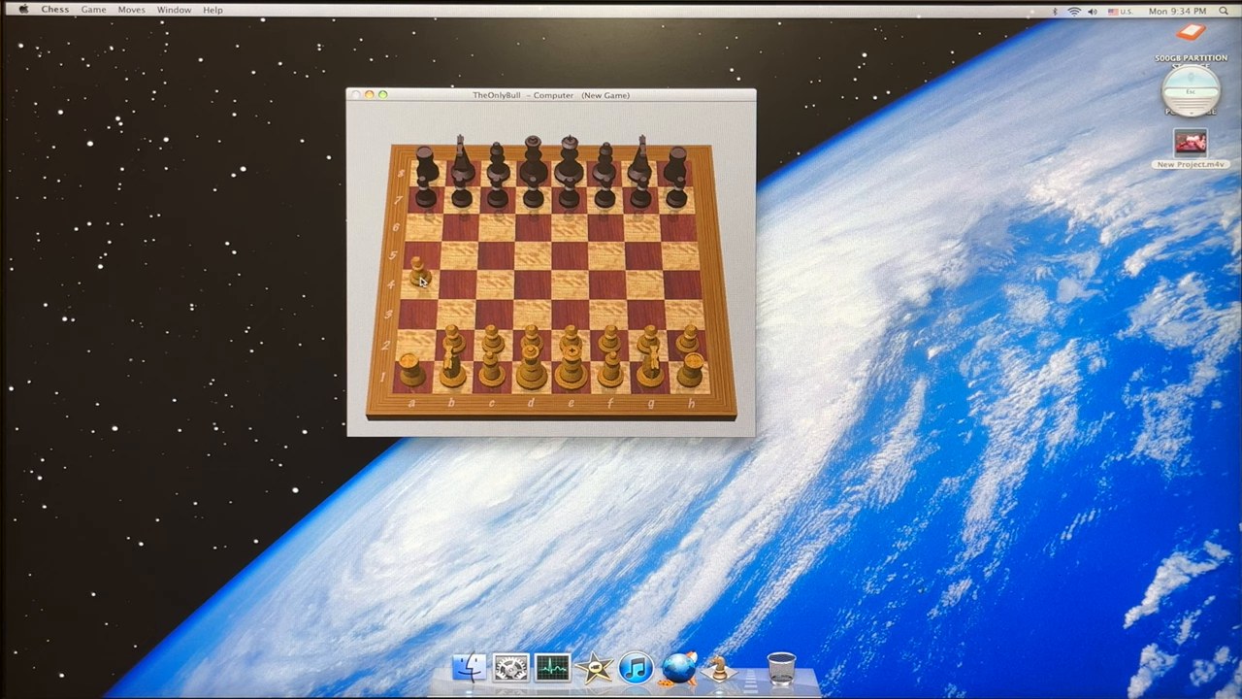
left_click(415, 282)
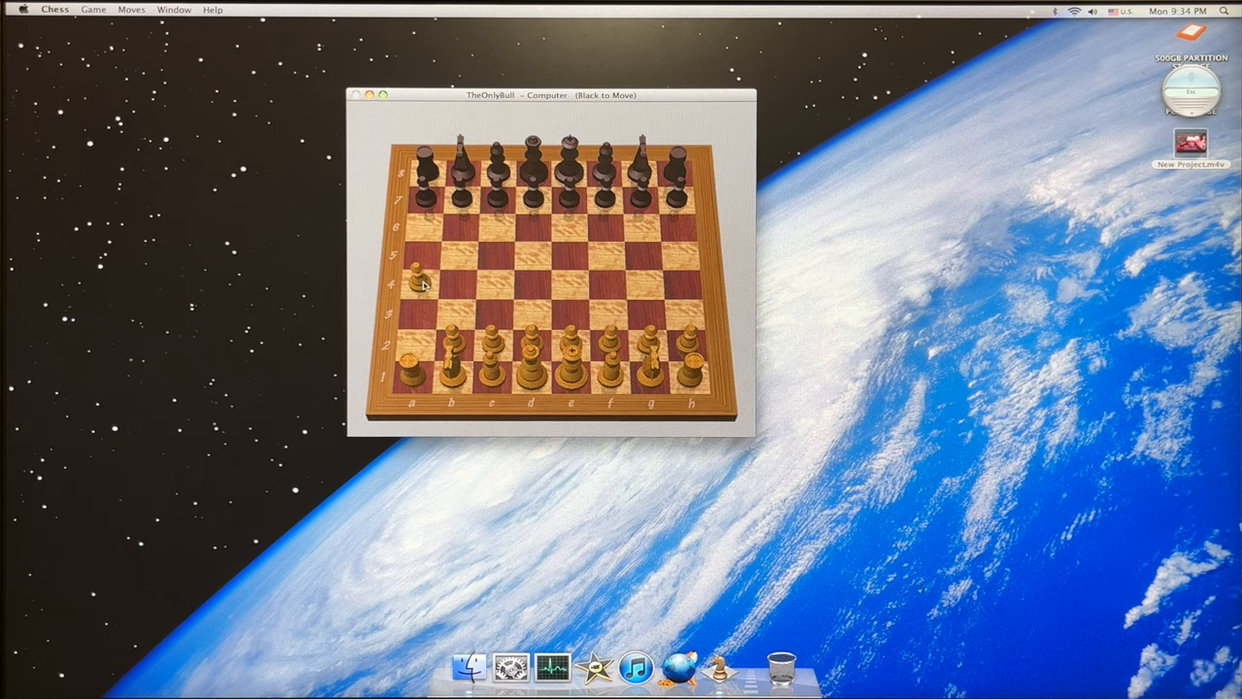